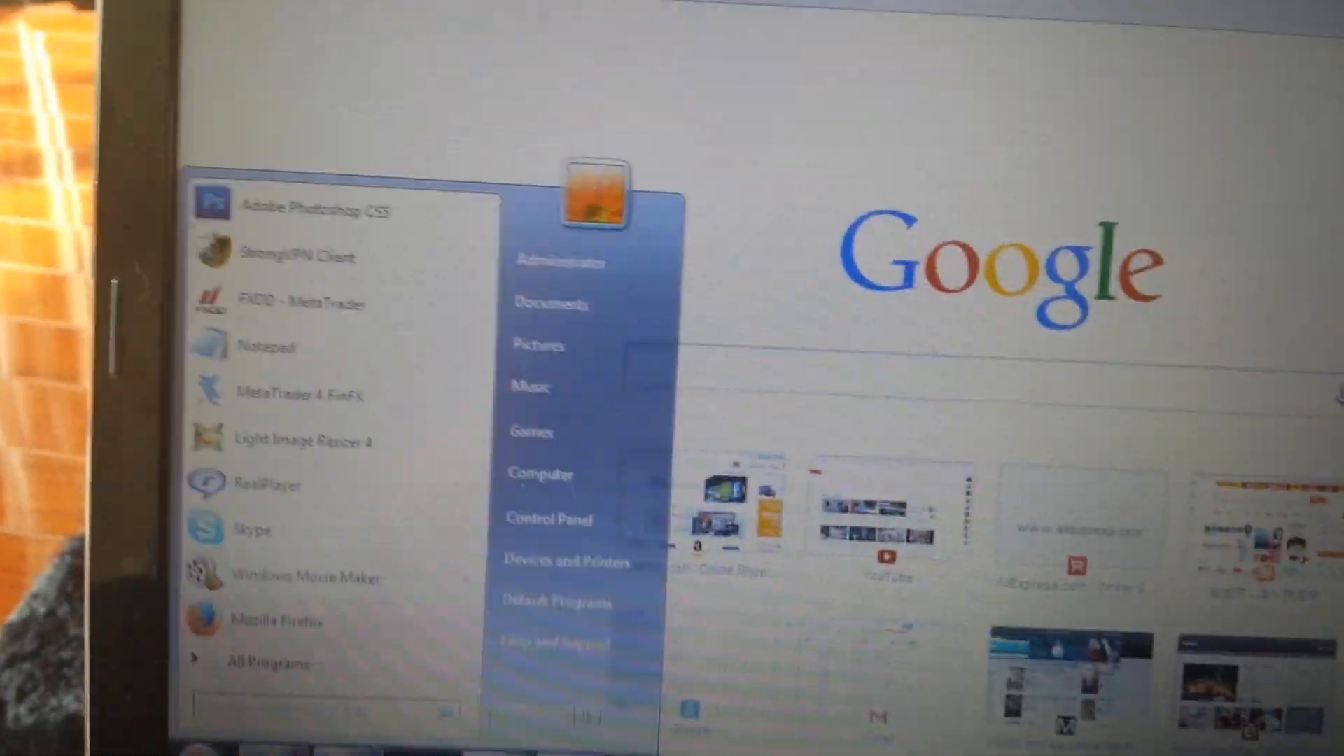
Open Control Panel's installed-programs list and search it for 'de' (Delta Search)
click(550, 519)
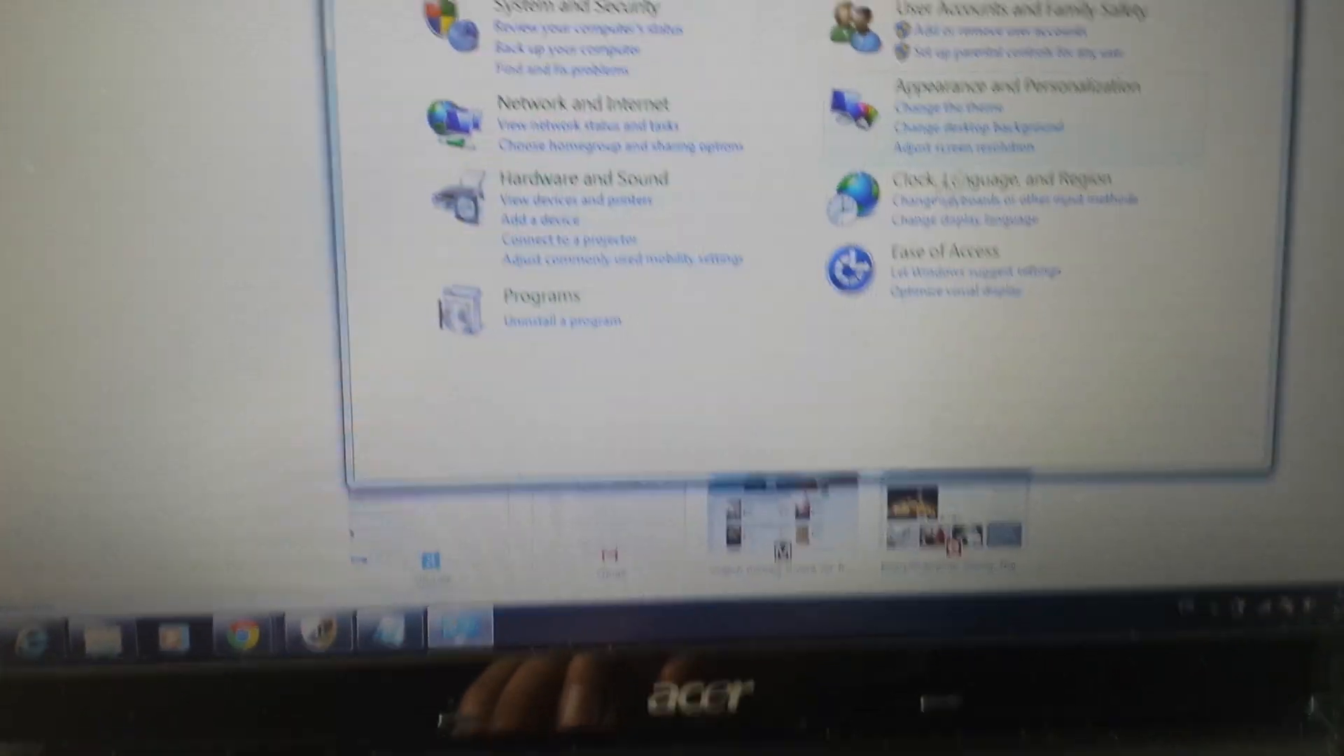
click(557, 319)
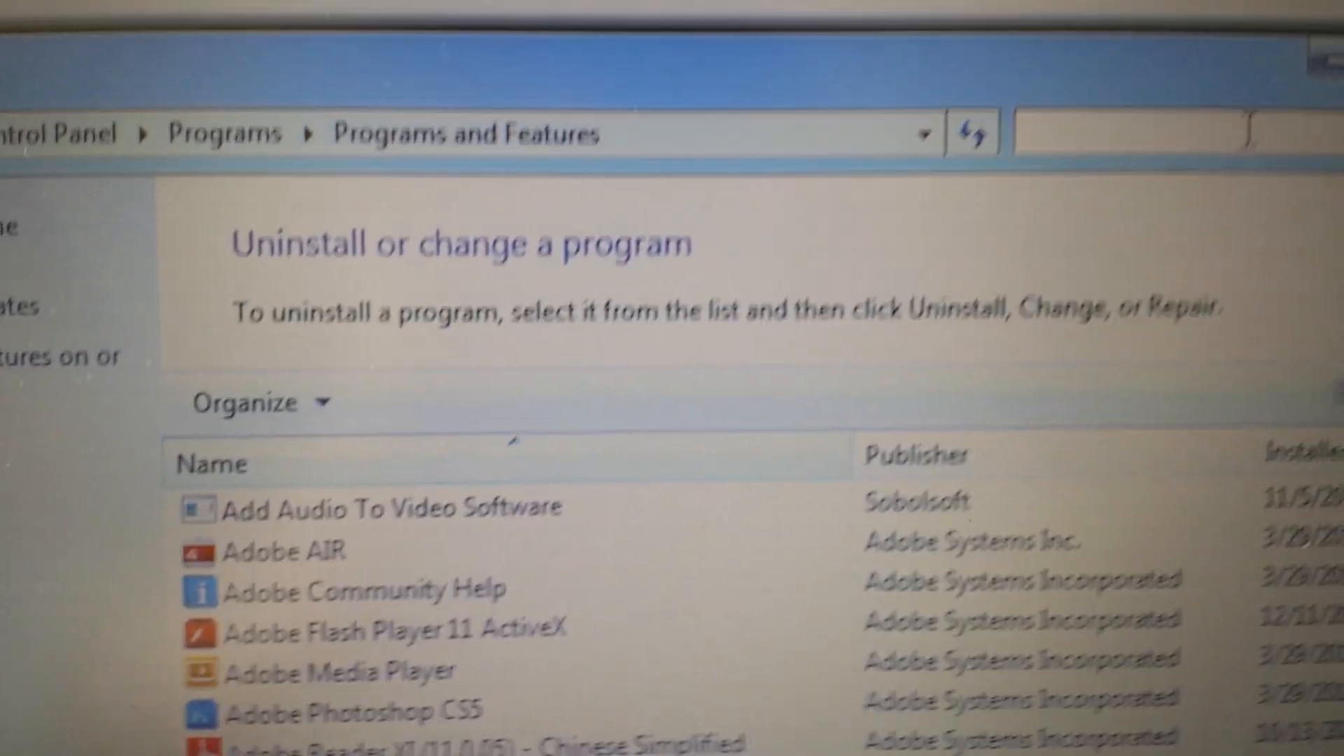
text(de)
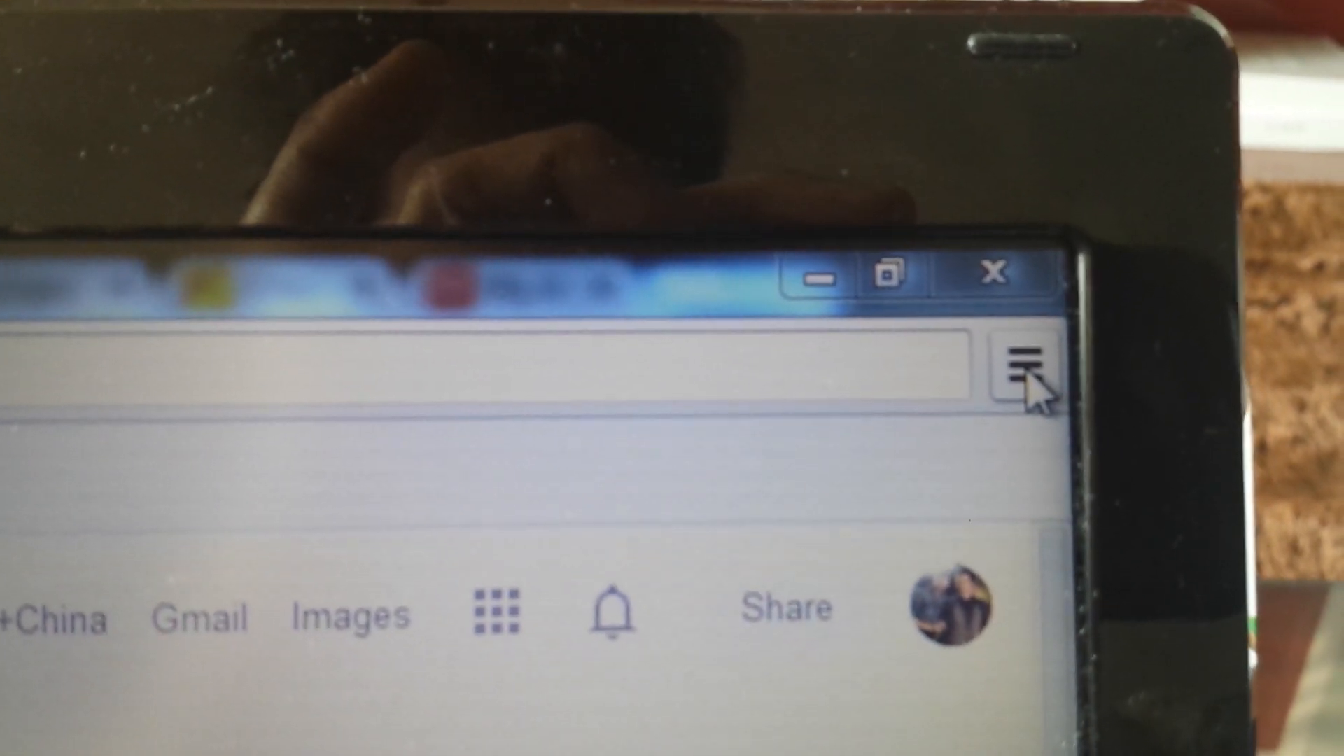
mouse_move(1028, 368)
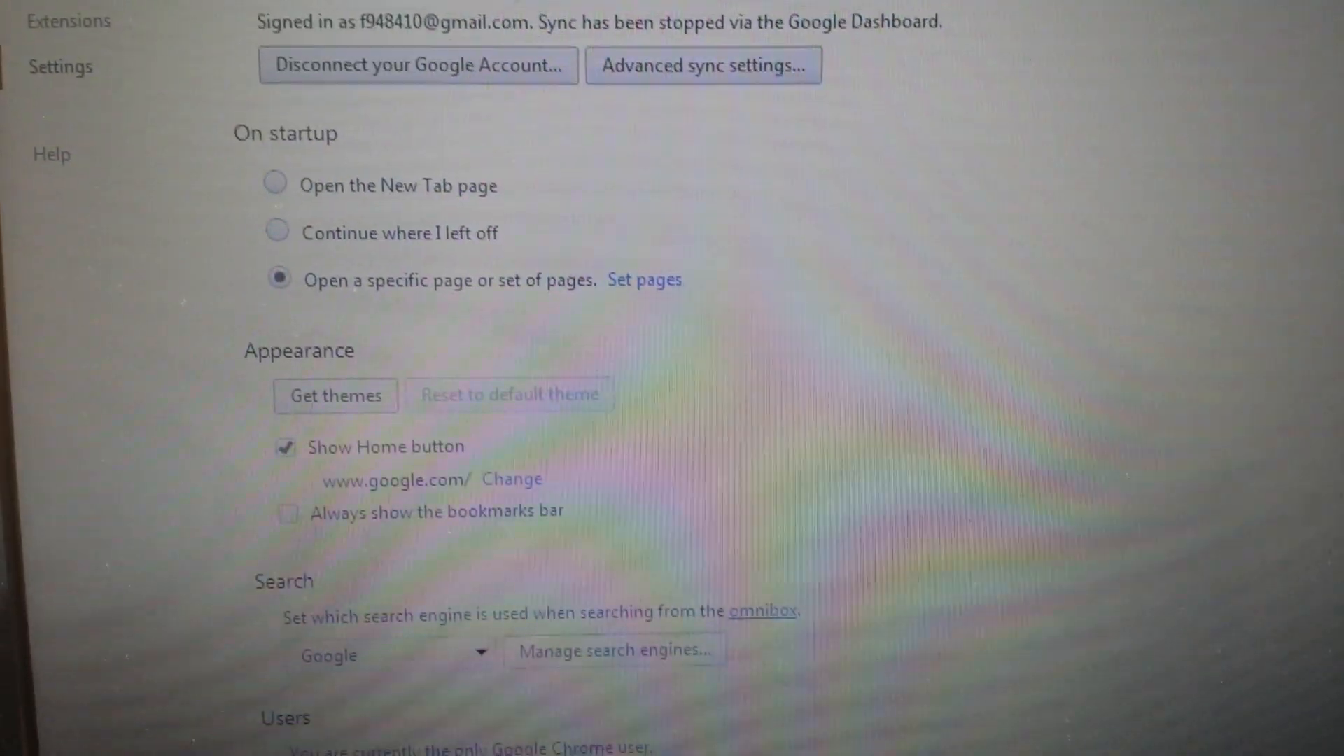
scroll(down, 3)
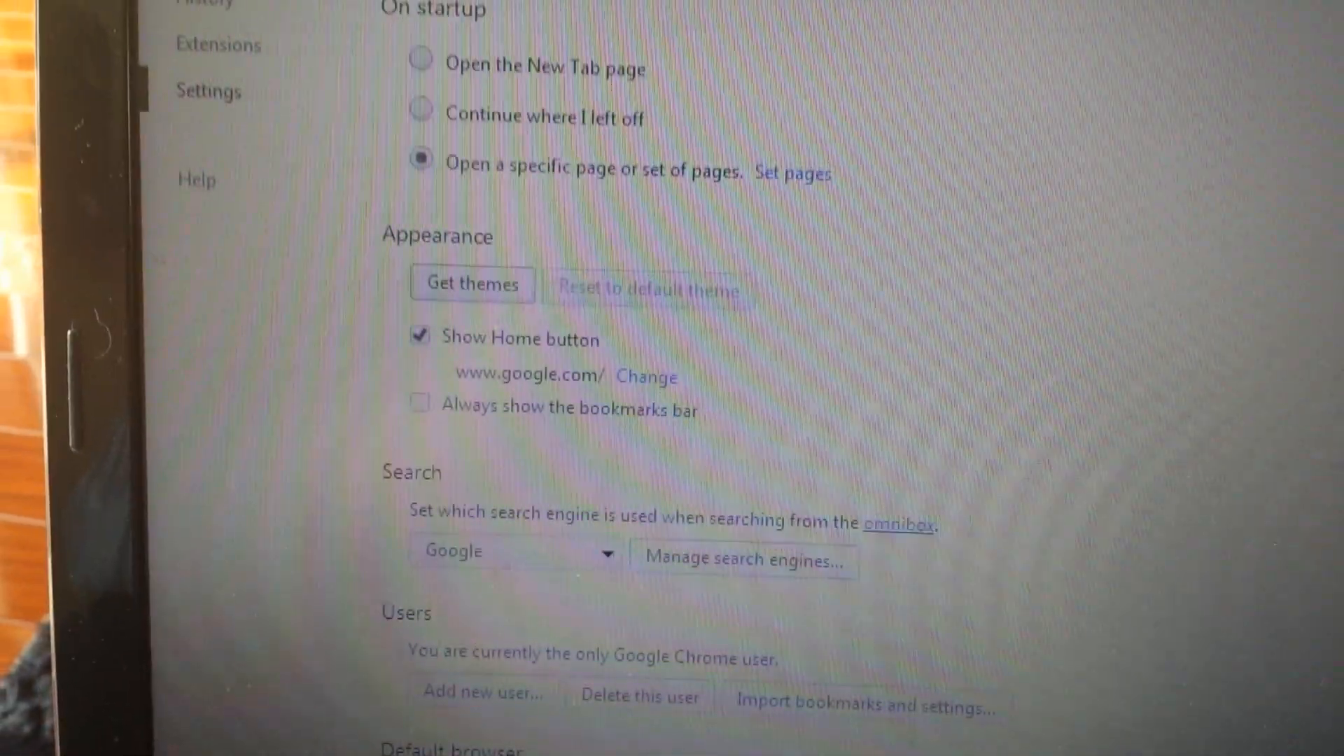
scroll(up, 3)
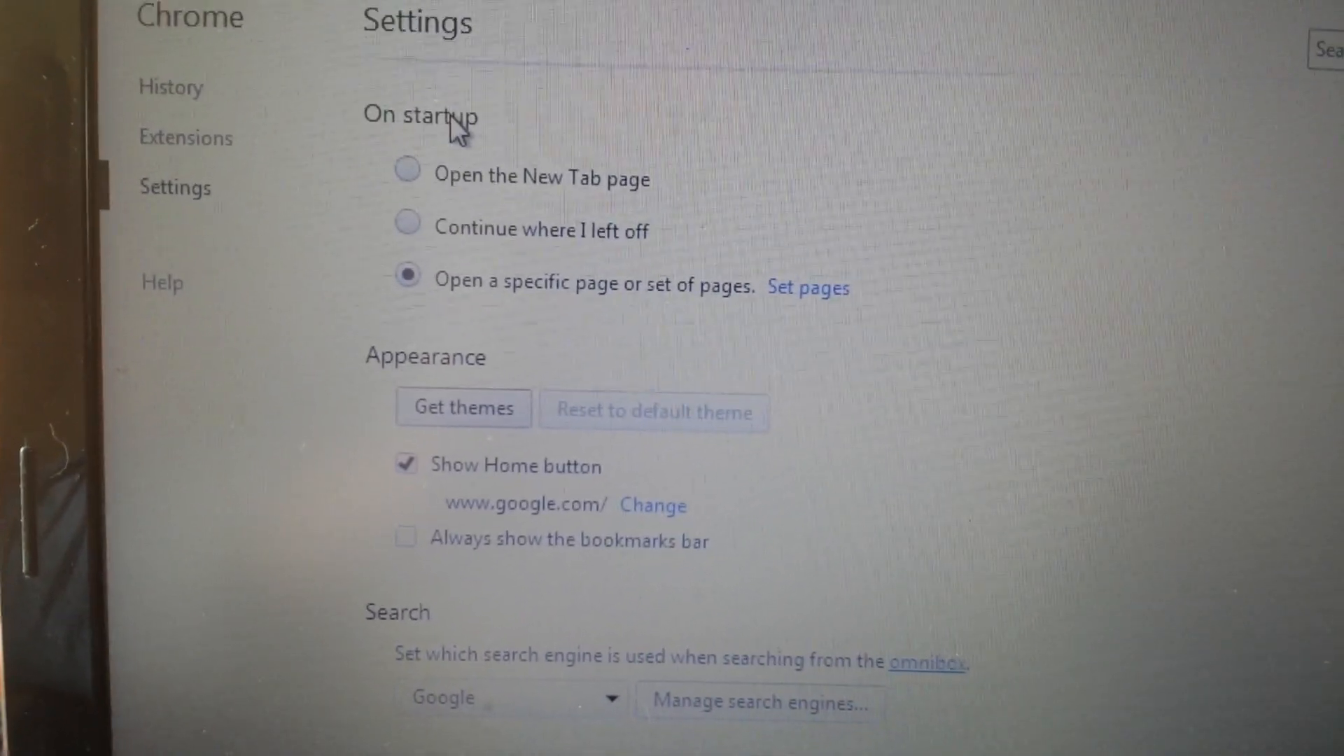
scroll(down, 3)
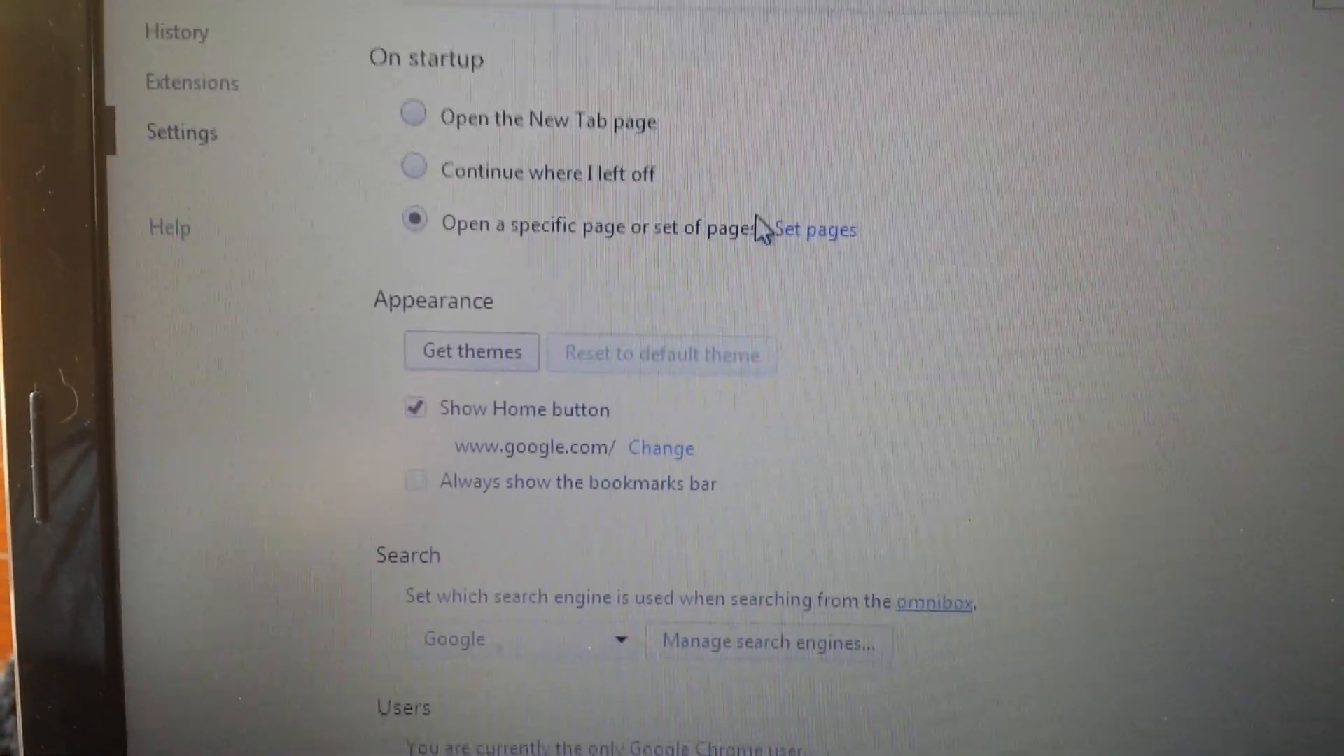
click(813, 229)
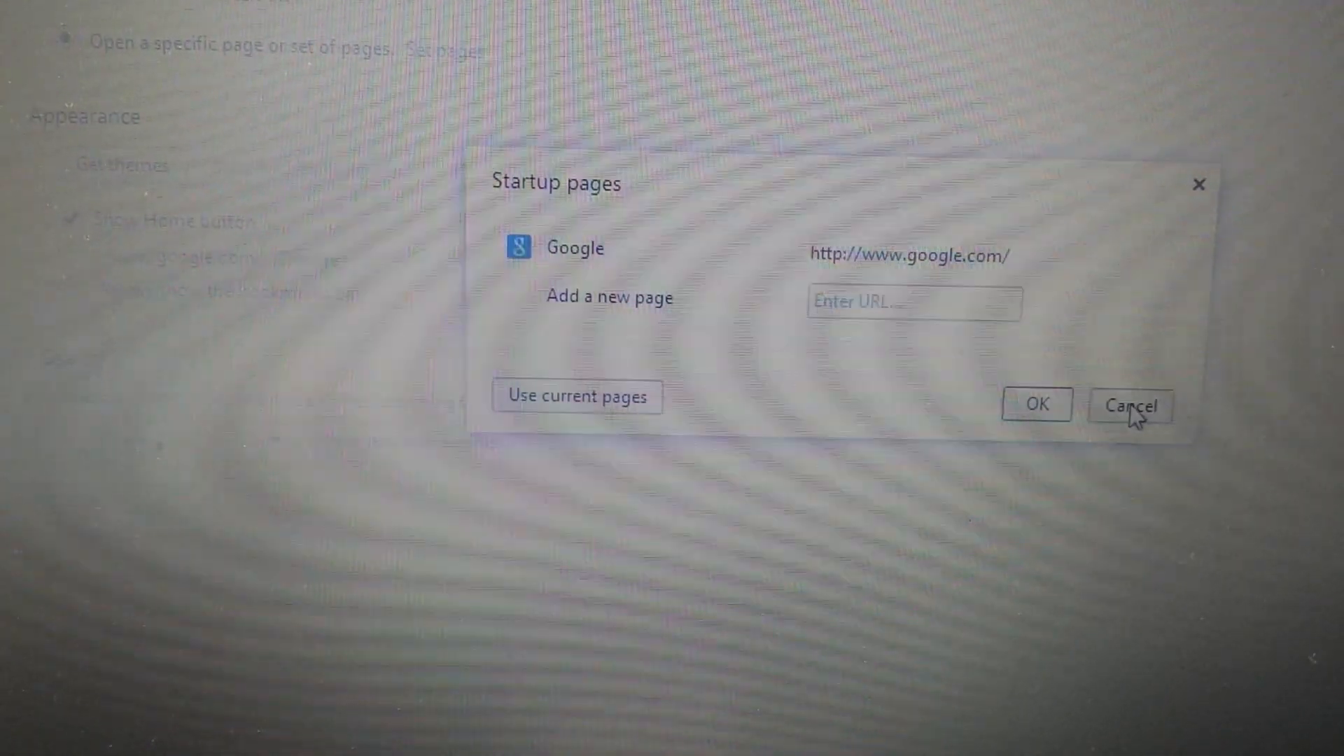
click(1128, 405)
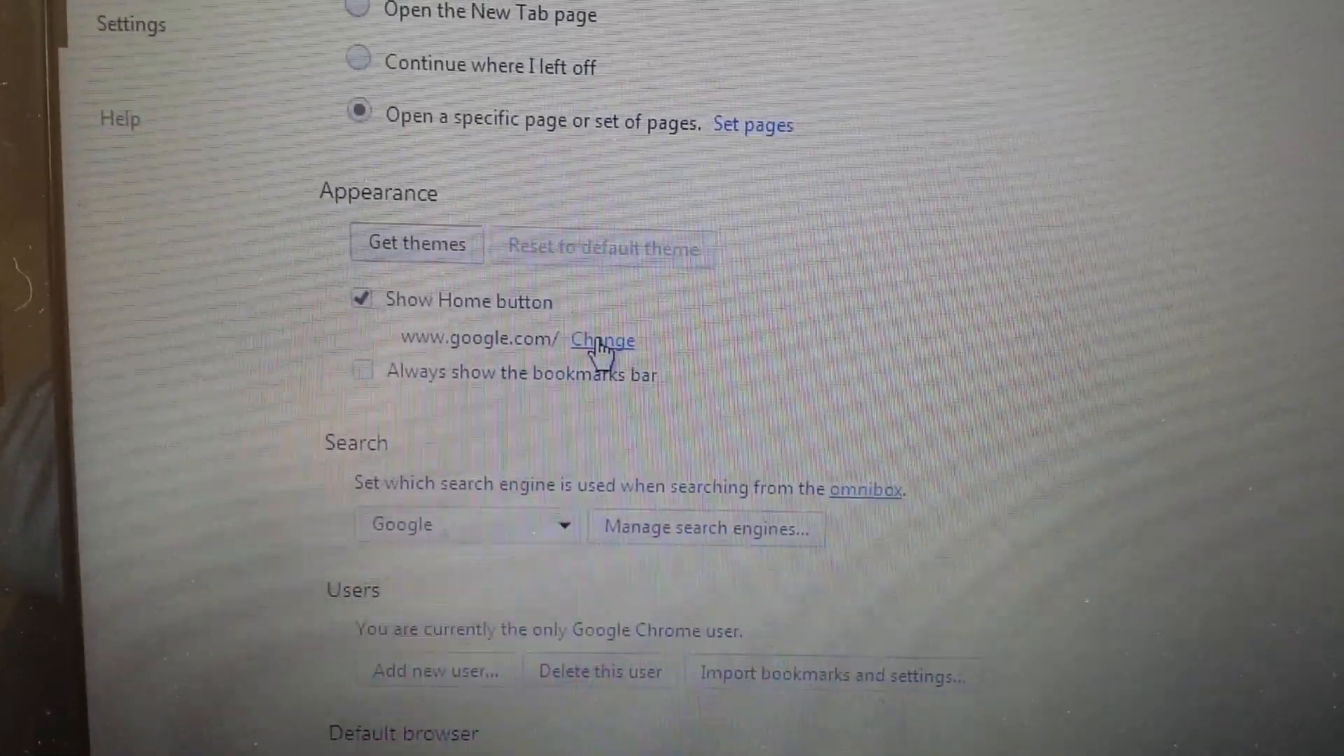
click(602, 339)
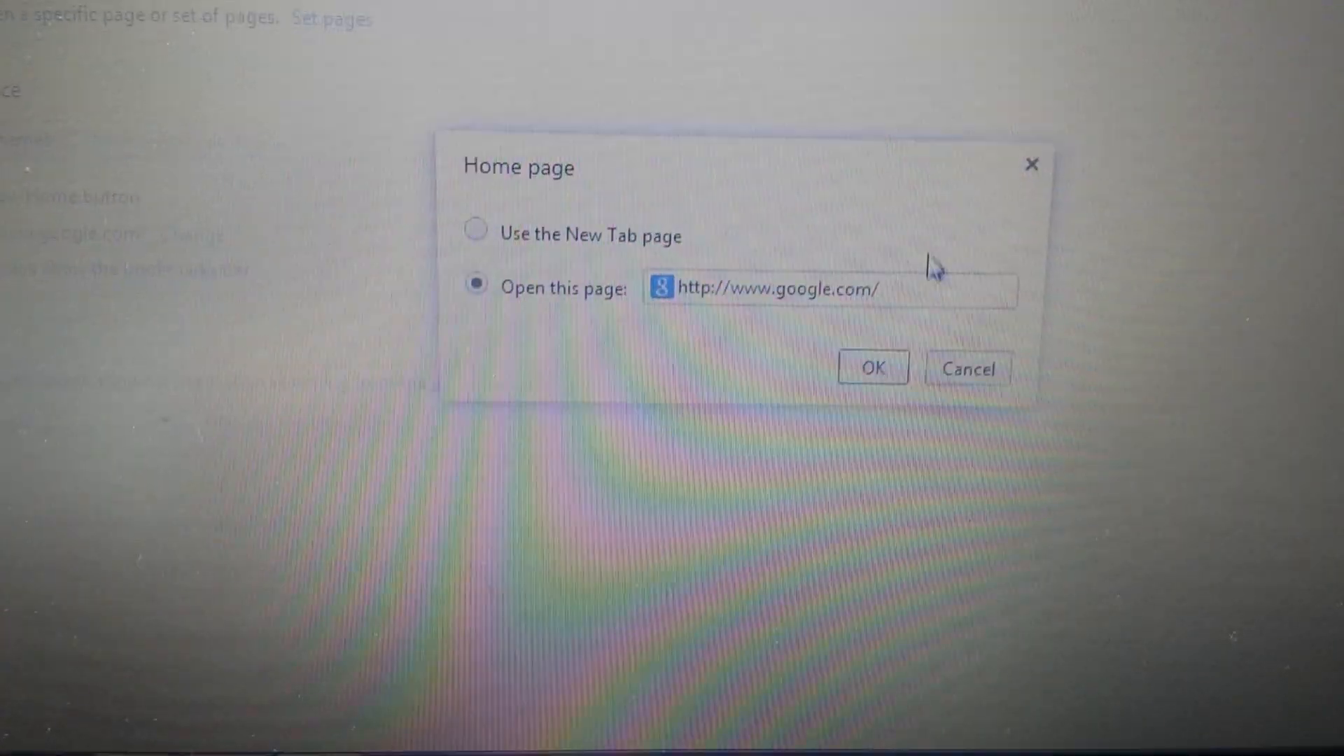
click(872, 367)
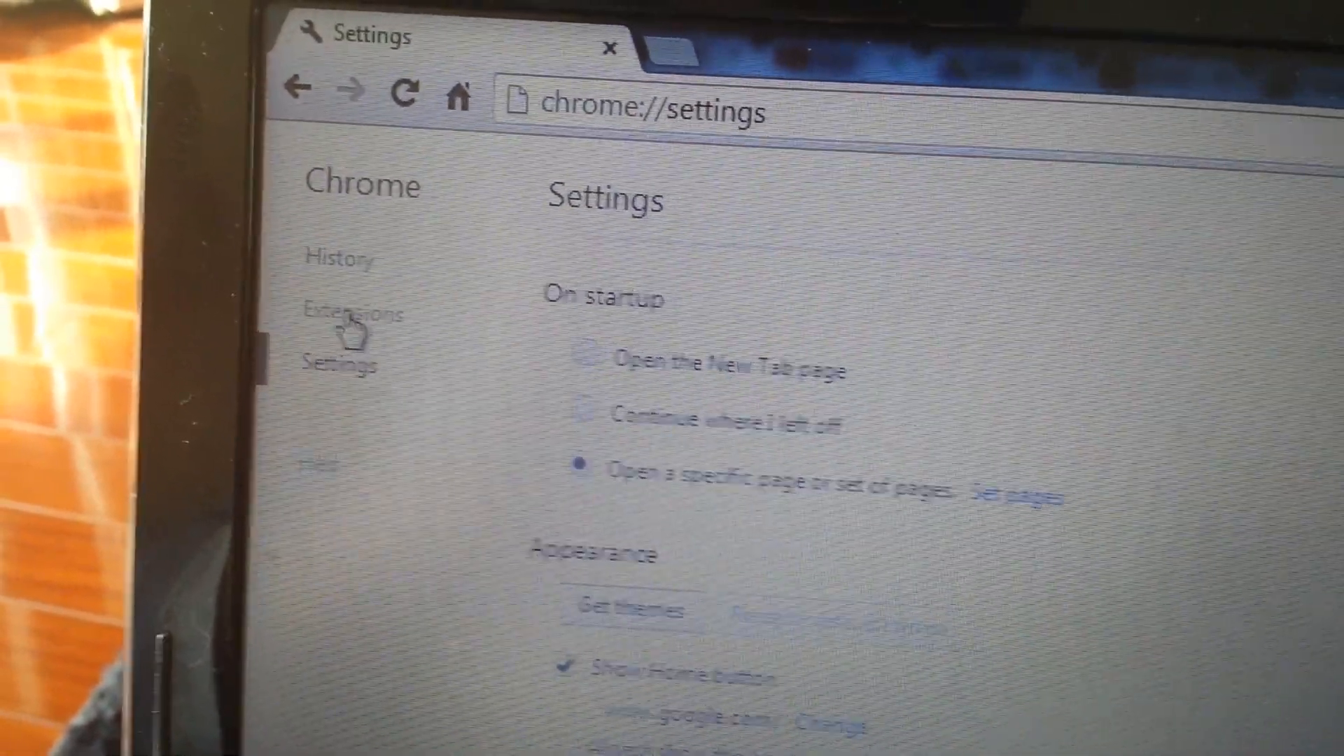
Review Chrome's installed extensions, including AVG SafeGuard, ClipConverter, Google Docs and Hola
click(352, 312)
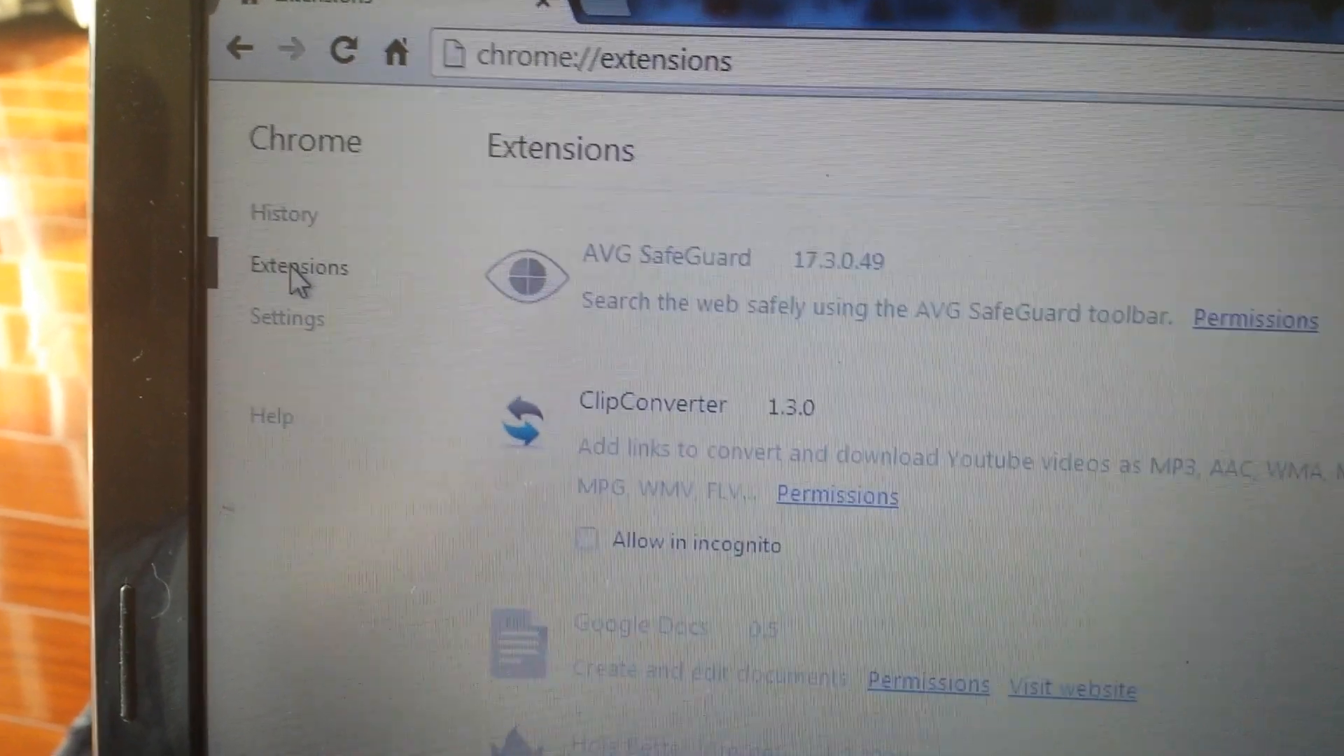
scroll(down, 3)
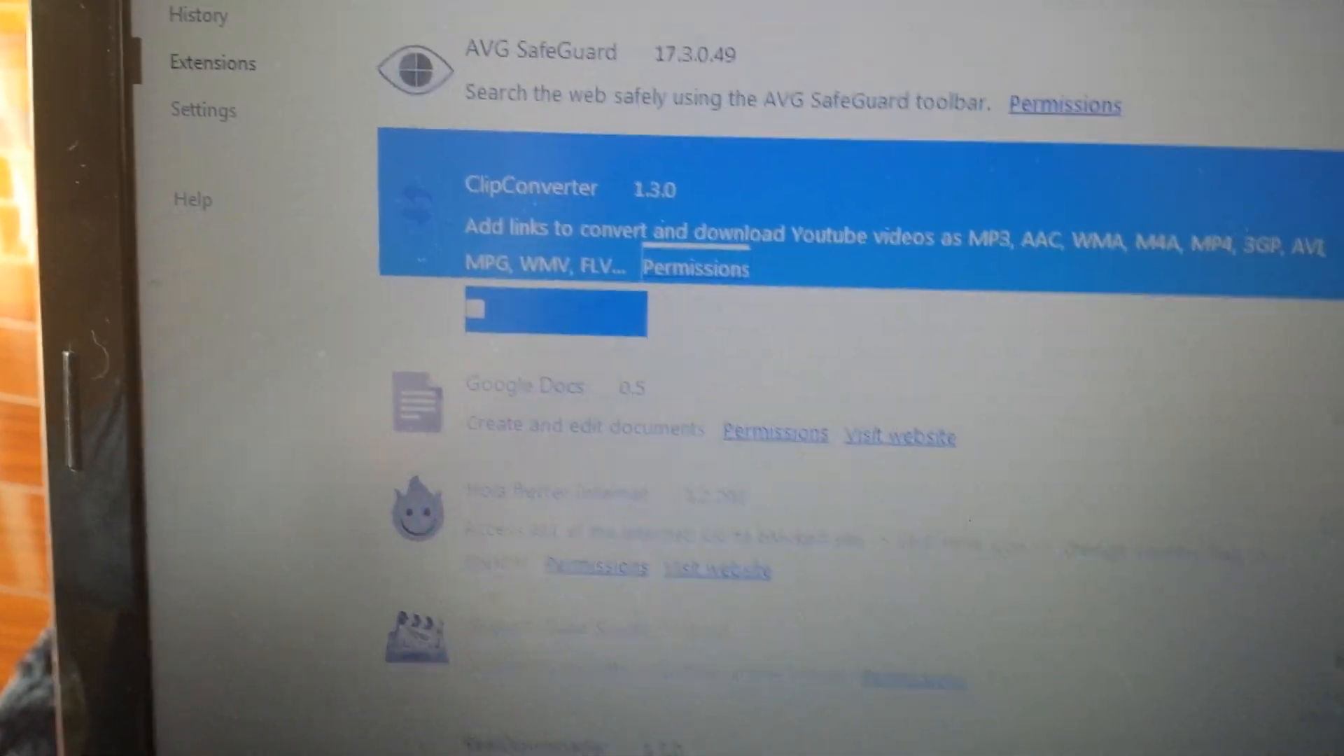
scroll(down, 3)
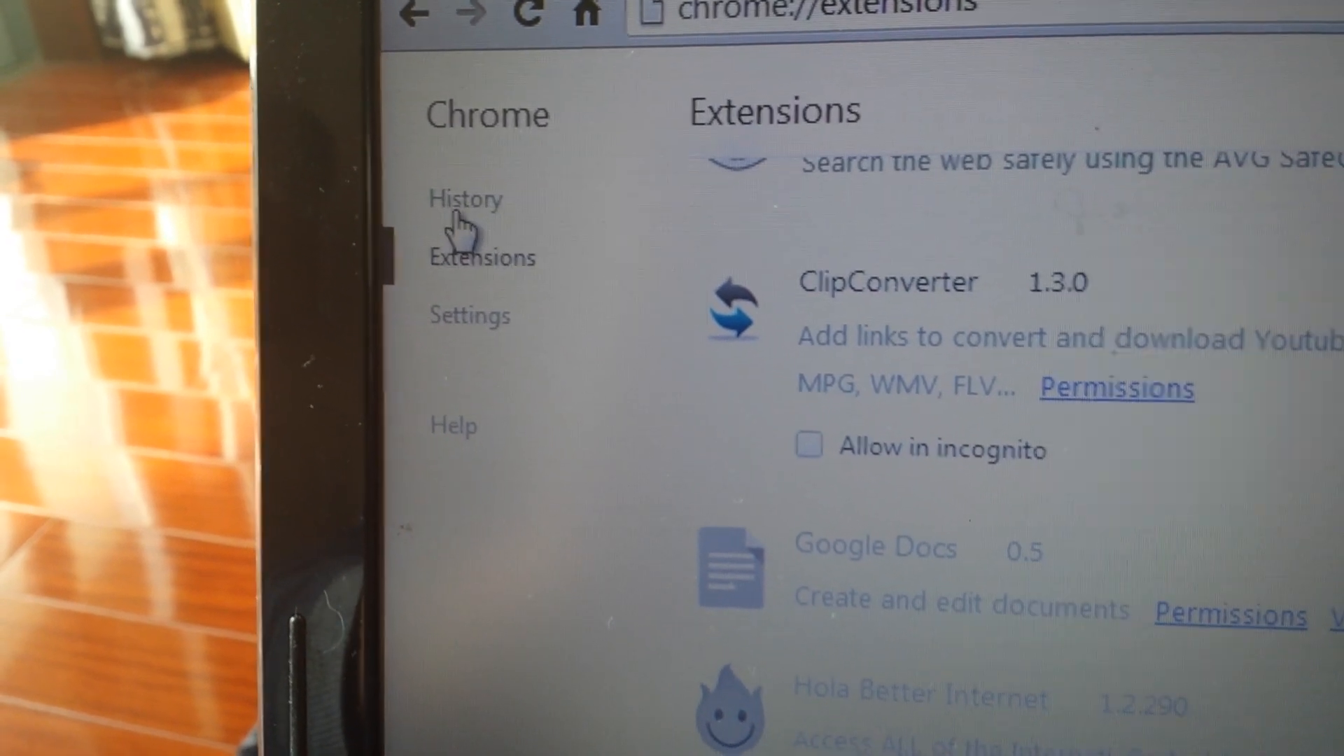
Bring up Chrome's Clear browsing data dialog from the History page
click(465, 198)
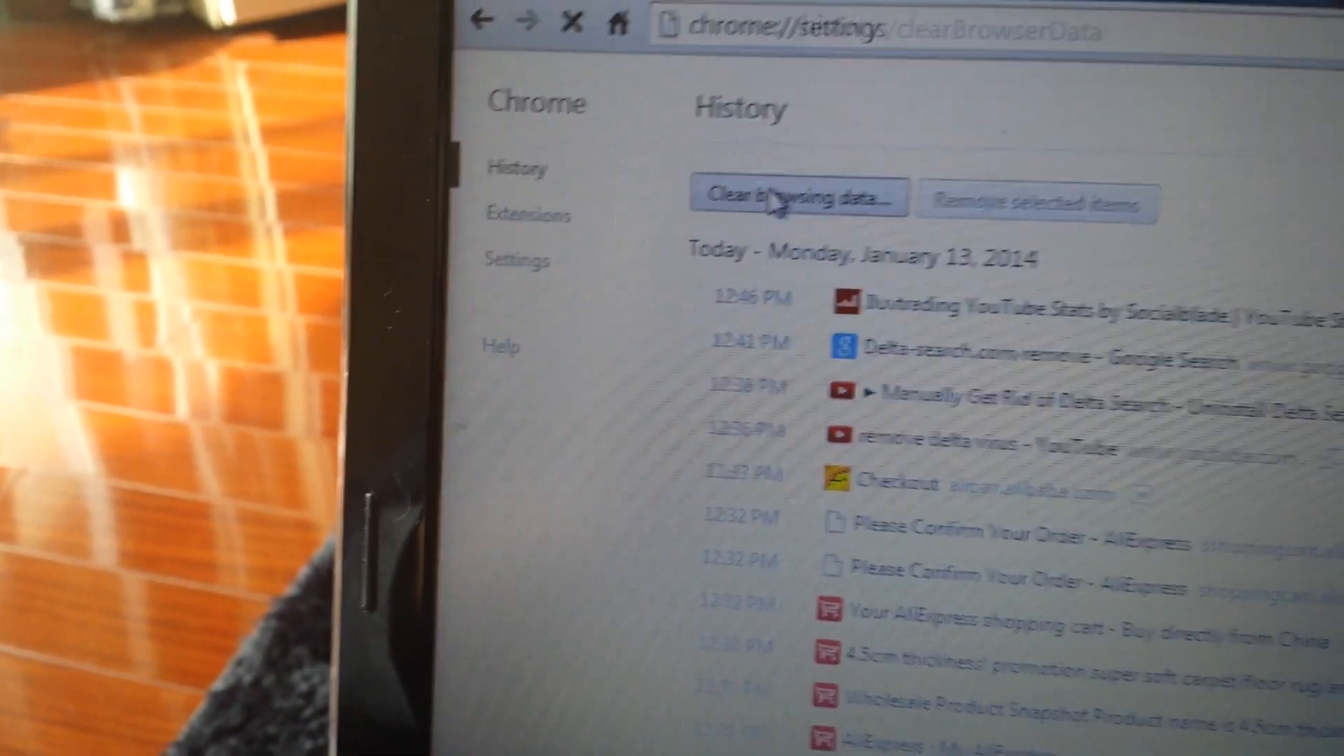
click(797, 195)
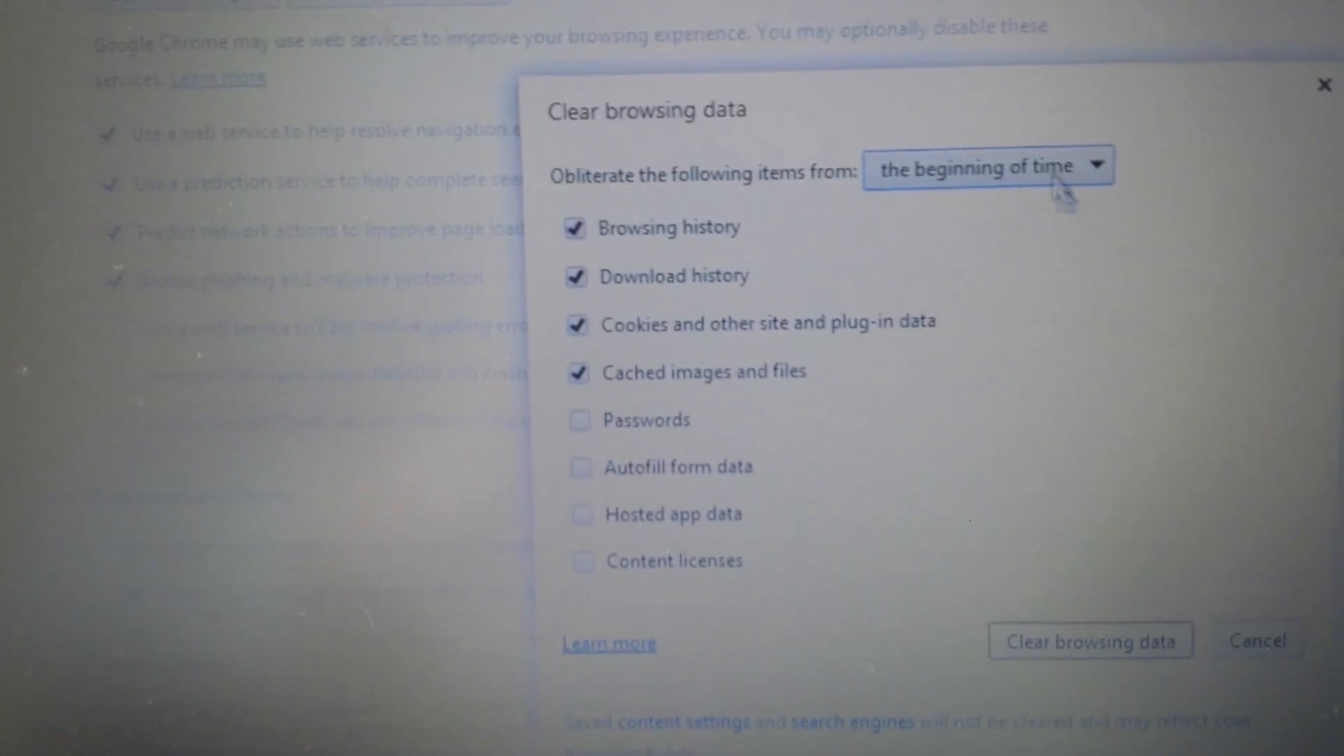